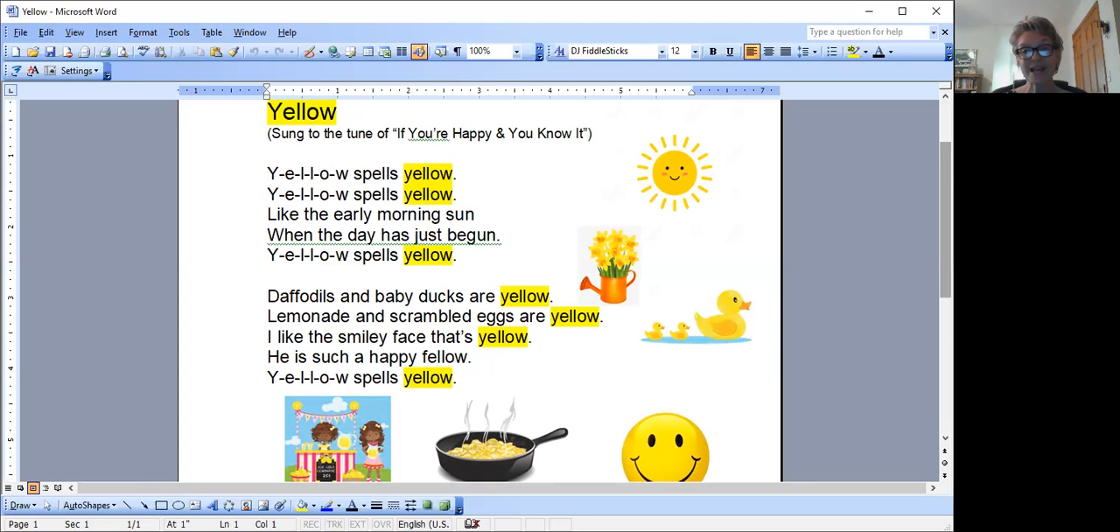
pyautogui.moveTo(733, 83)
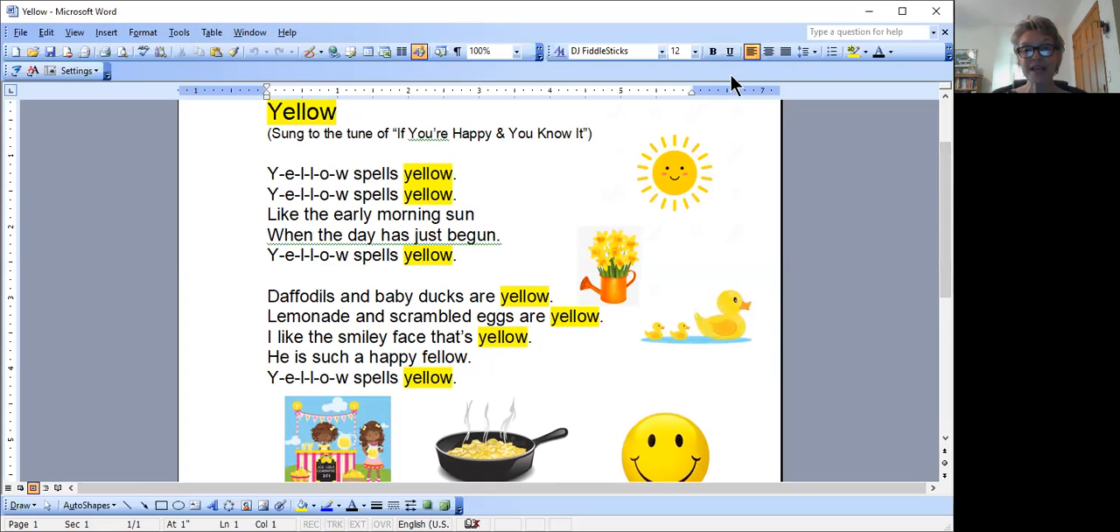